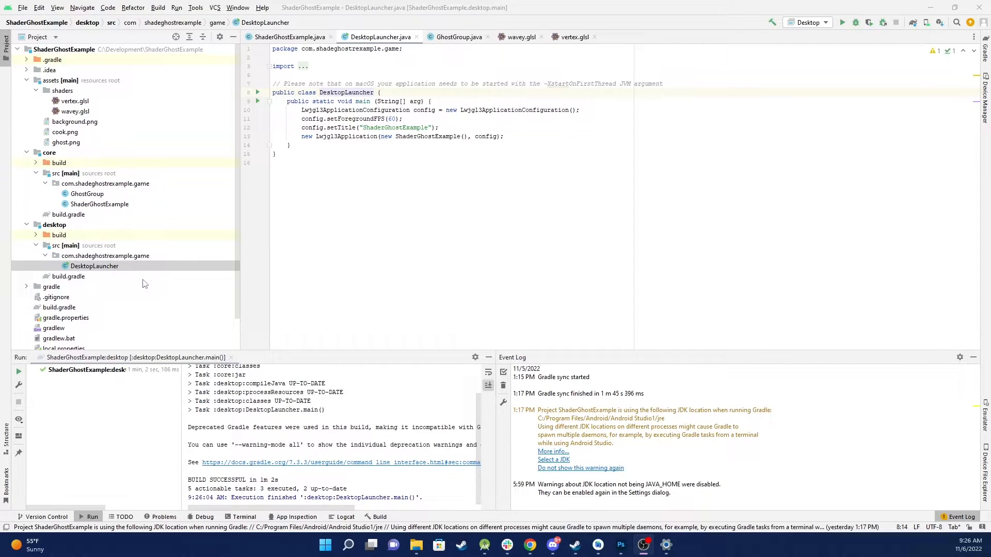
mouse_move(141, 288)
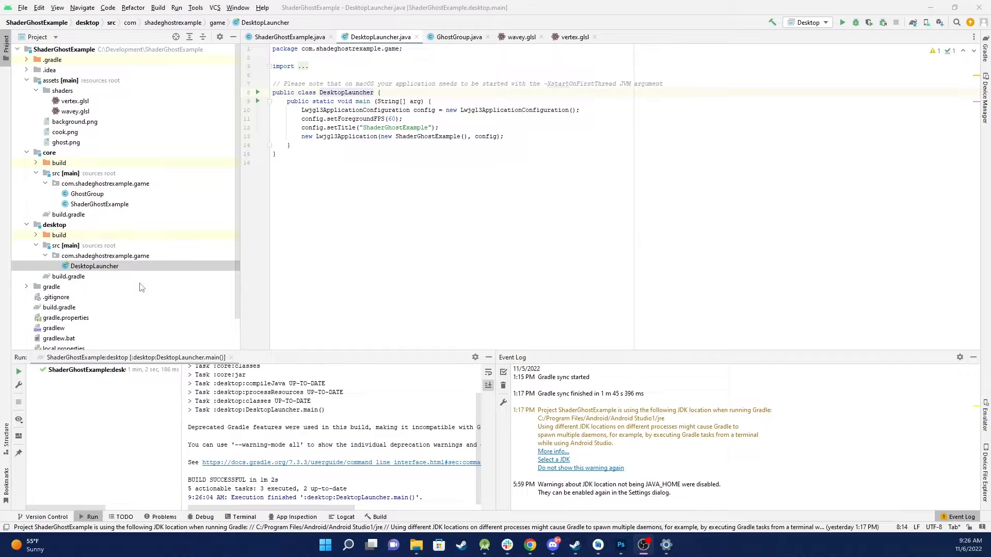
mouse_move(532, 136)
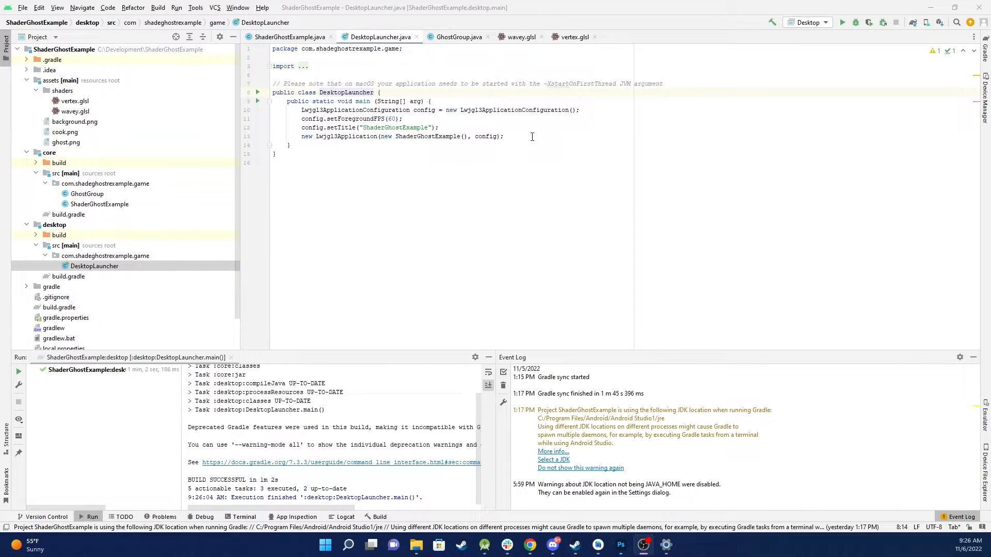
Step: Show the ShaderGhostExample create method adding the background and two ghost images
left_click(509, 137)
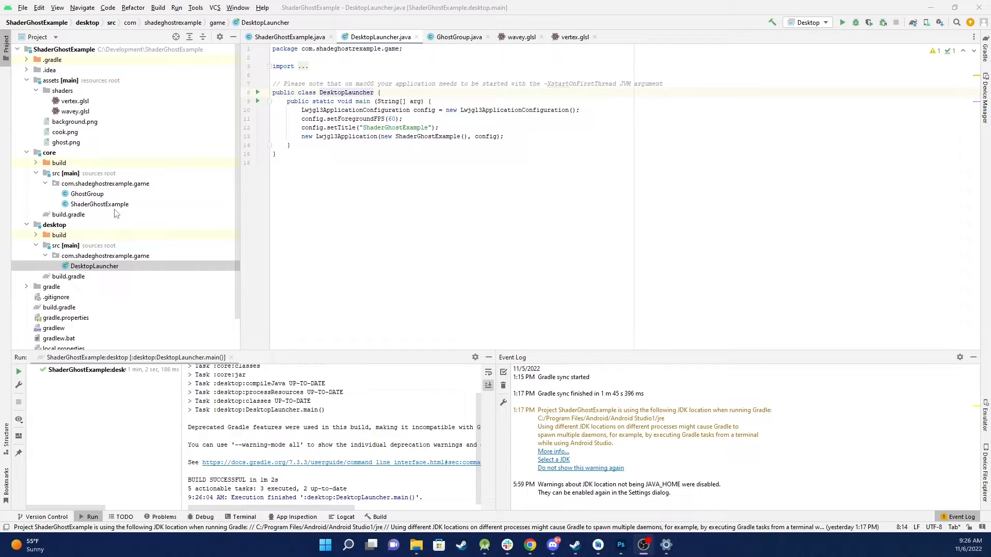
mouse_move(85, 185)
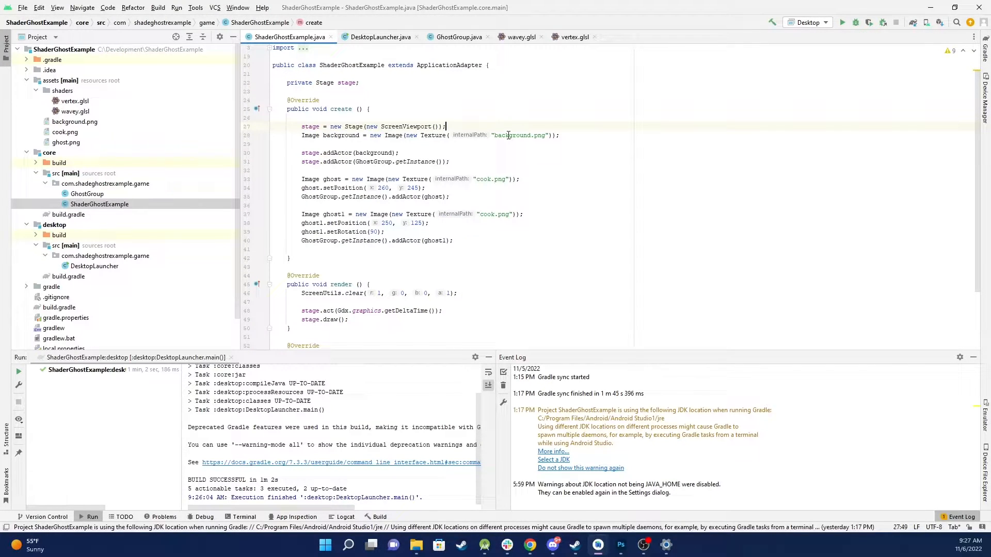
mouse_move(512, 134)
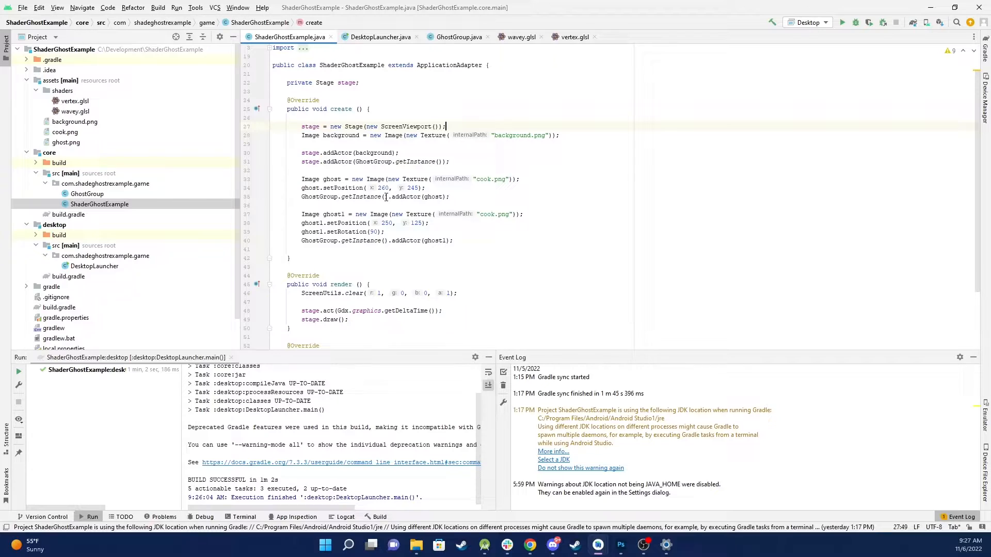
mouse_move(435, 220)
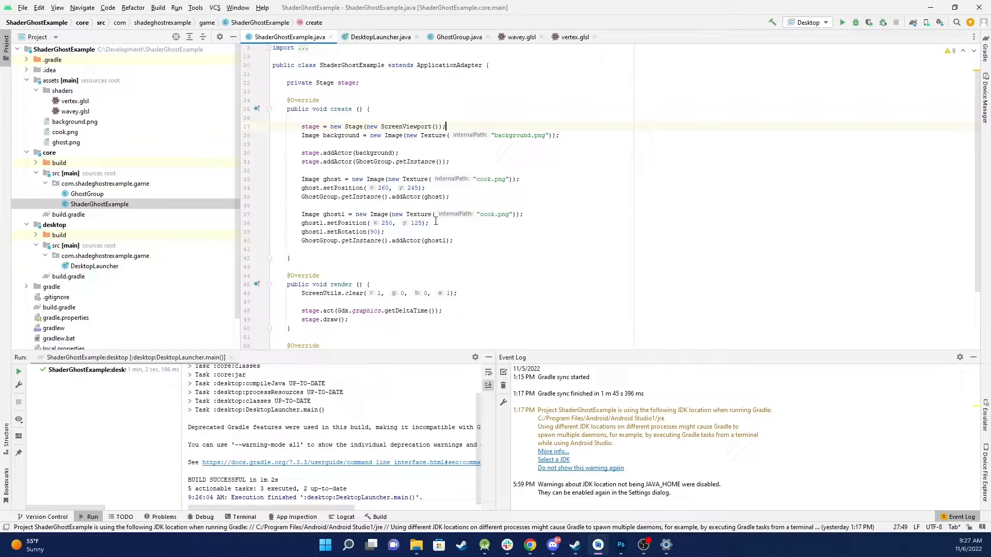
mouse_move(393, 236)
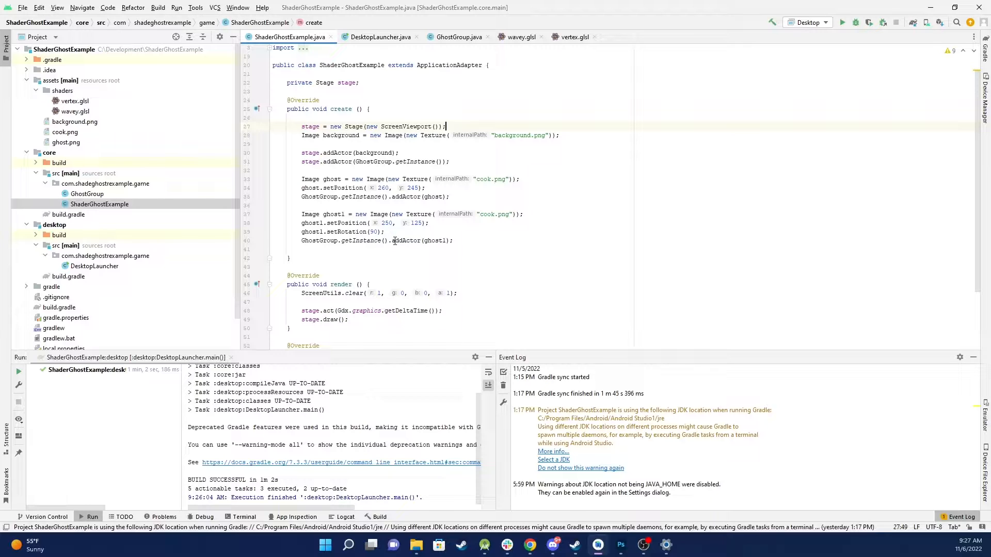
scroll("down", 3)
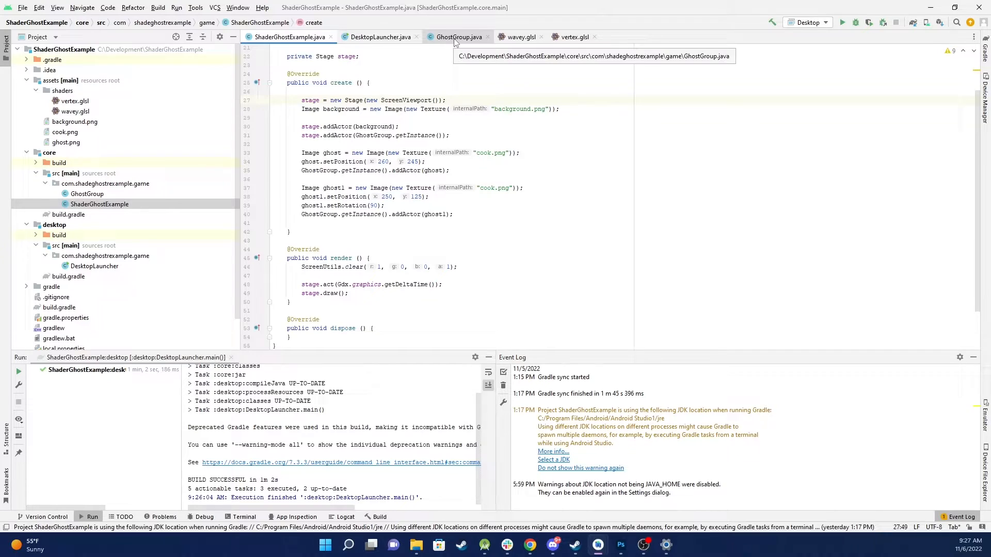
left_click(460, 37)
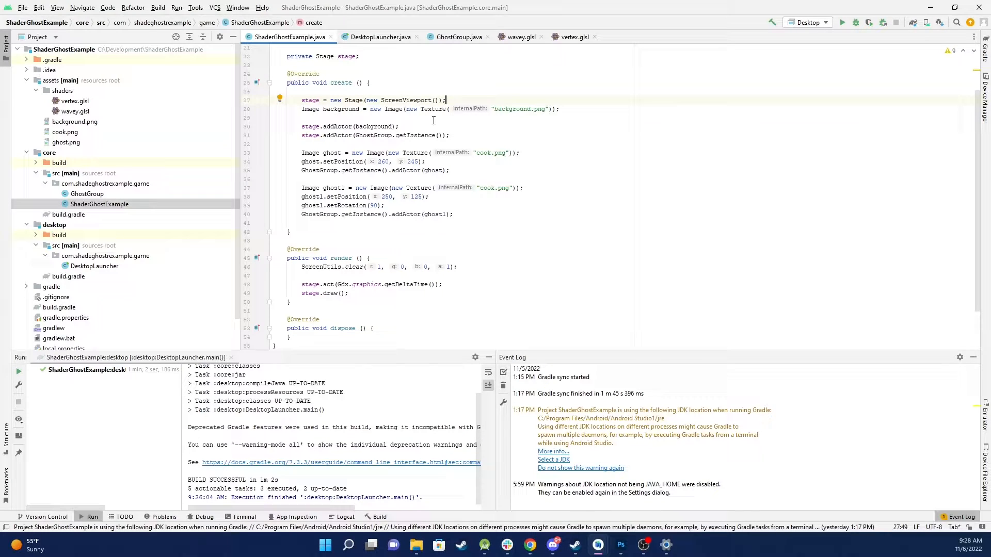
Step: View GhostGroup's shader and framebuffer setup, then its act method
left_click(458, 37)
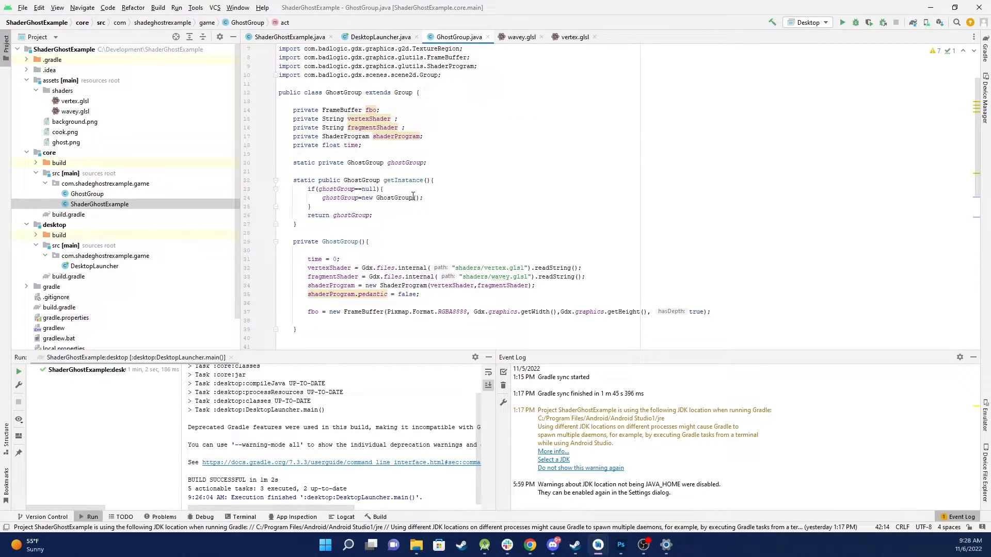
scroll("down", 3)
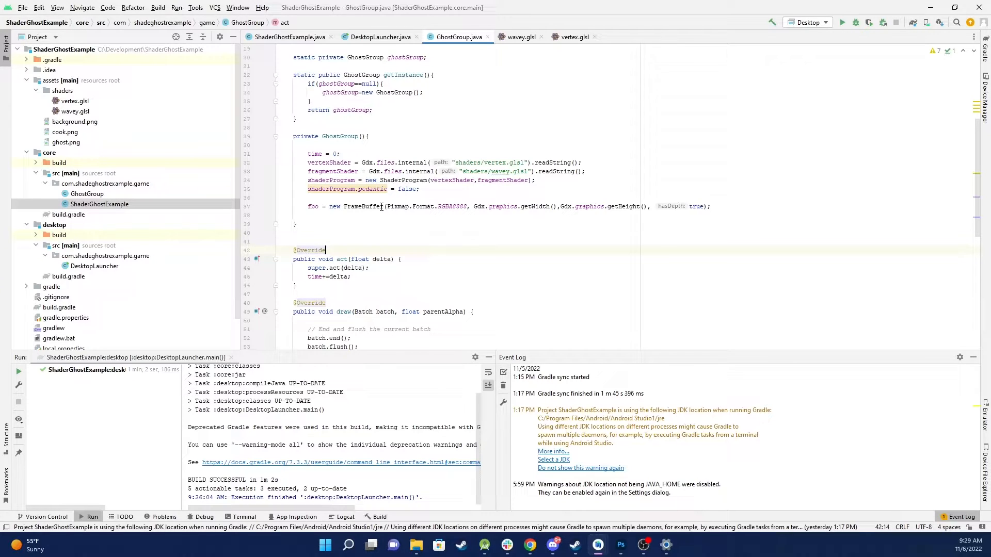
mouse_move(373, 231)
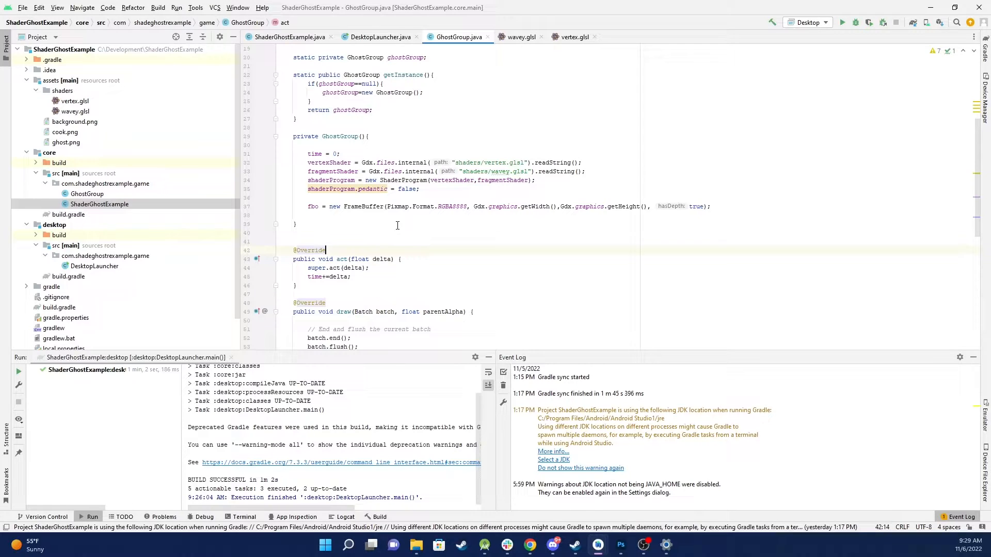
scroll("down", 3)
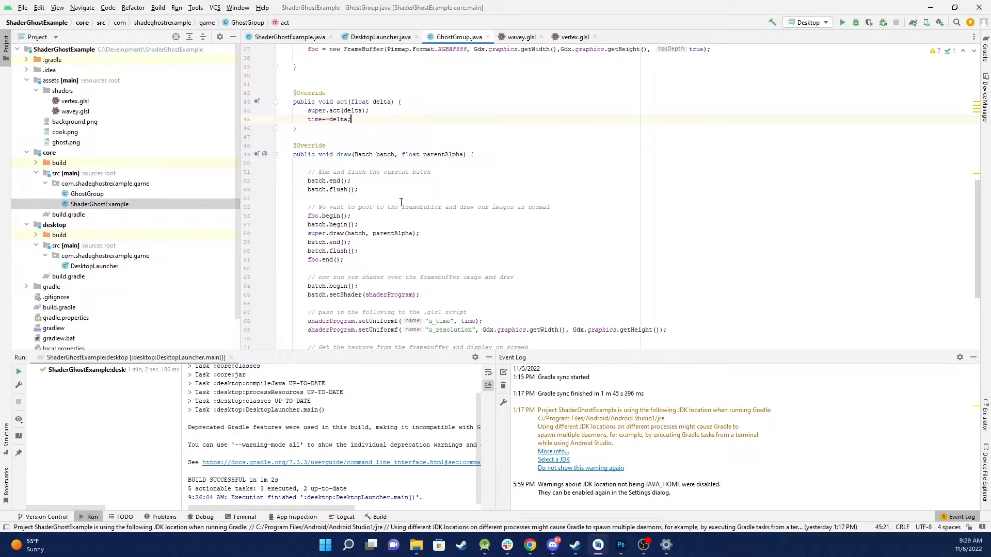
scroll("down", 3)
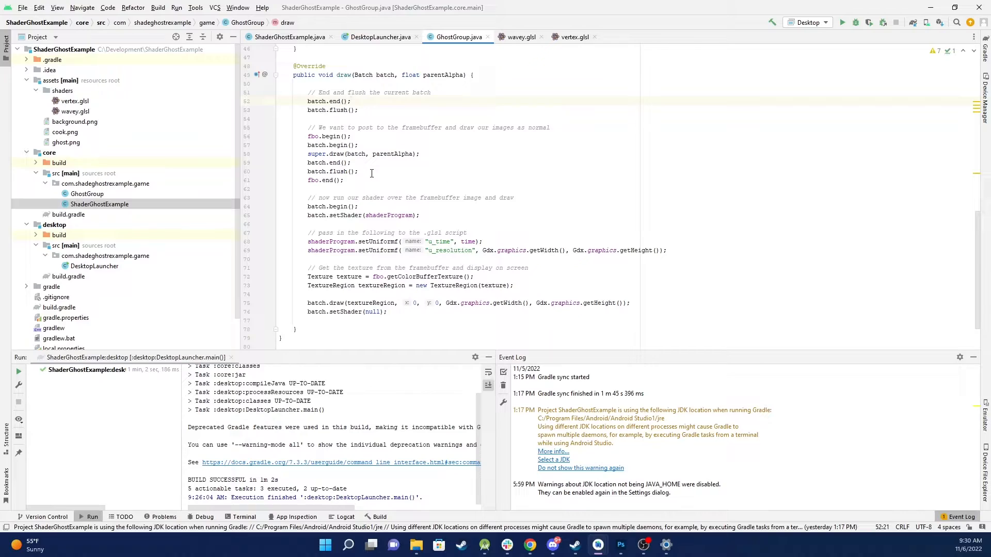
mouse_move(365, 138)
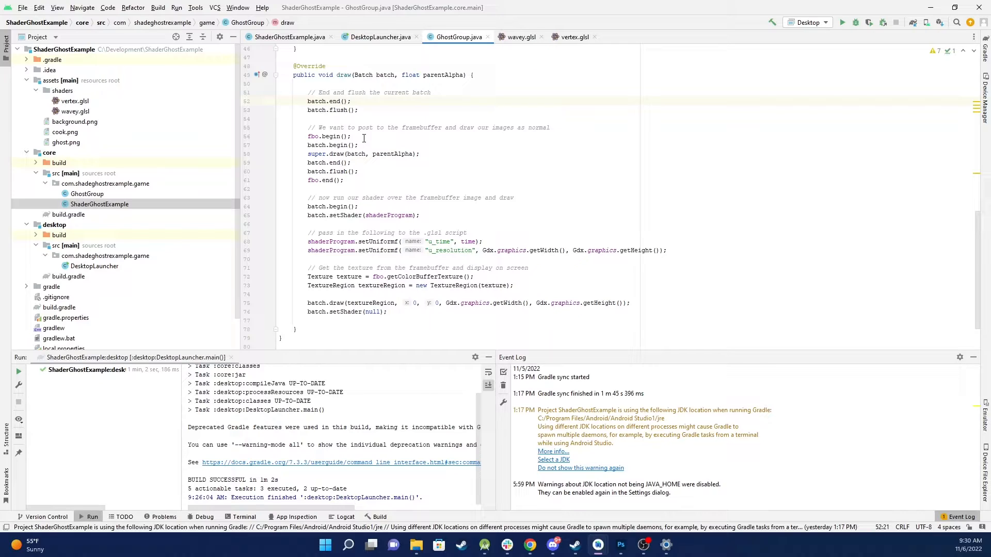
Step: Review the remainder of GhostGroup's shader-based draw method to the class end
left_click(359, 172)
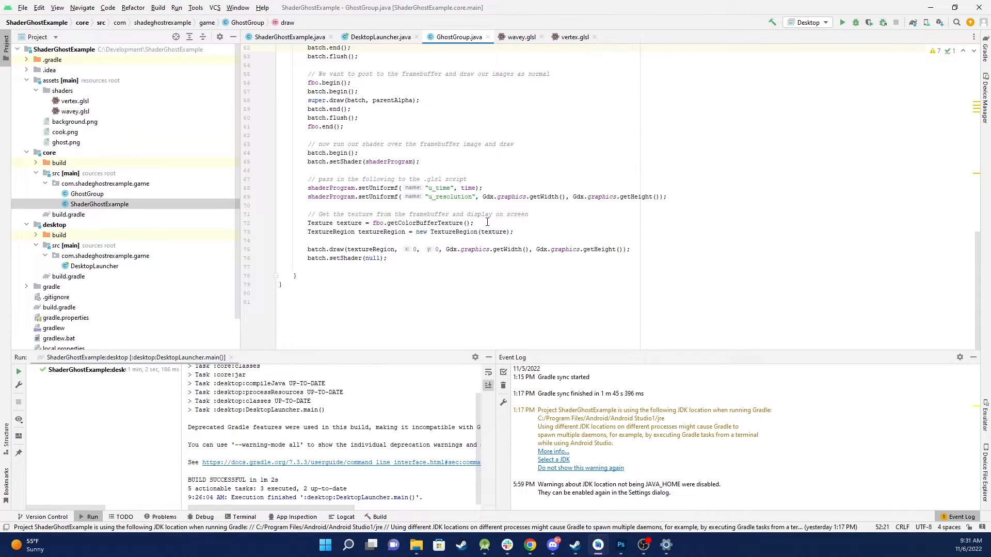
mouse_move(459, 234)
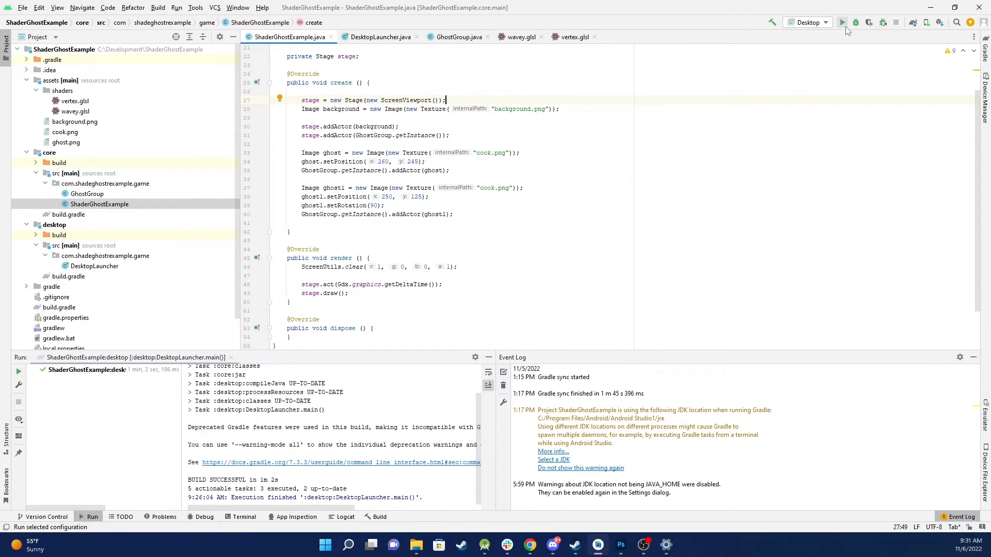
Step: Run the Desktop configuration so two green wavy ghosts appear over the dungeon
left_click(842, 21)
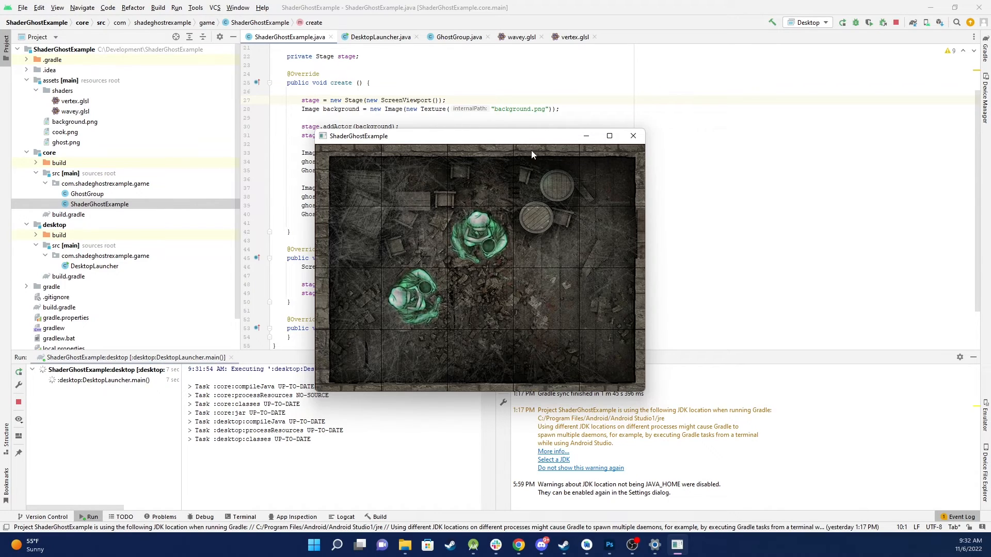
mouse_move(503, 308)
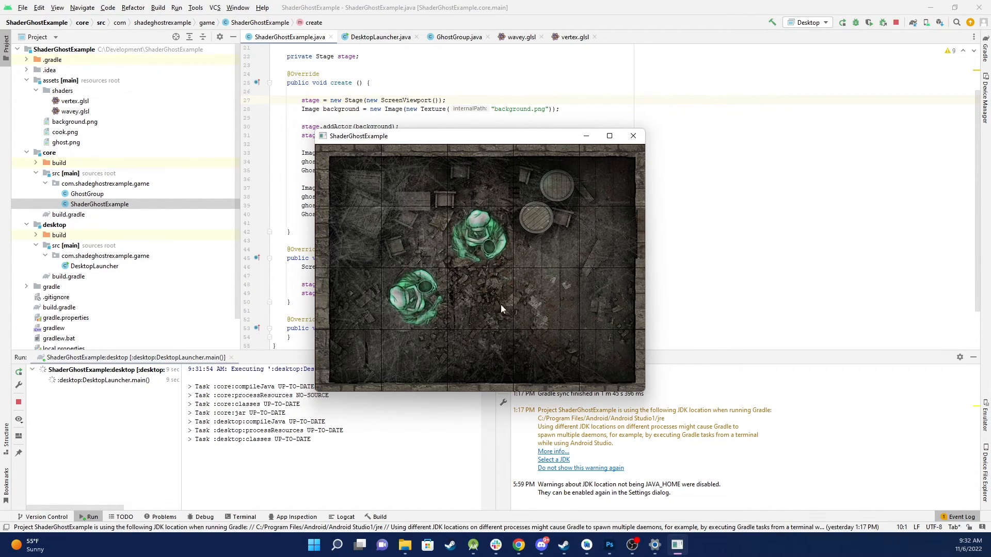